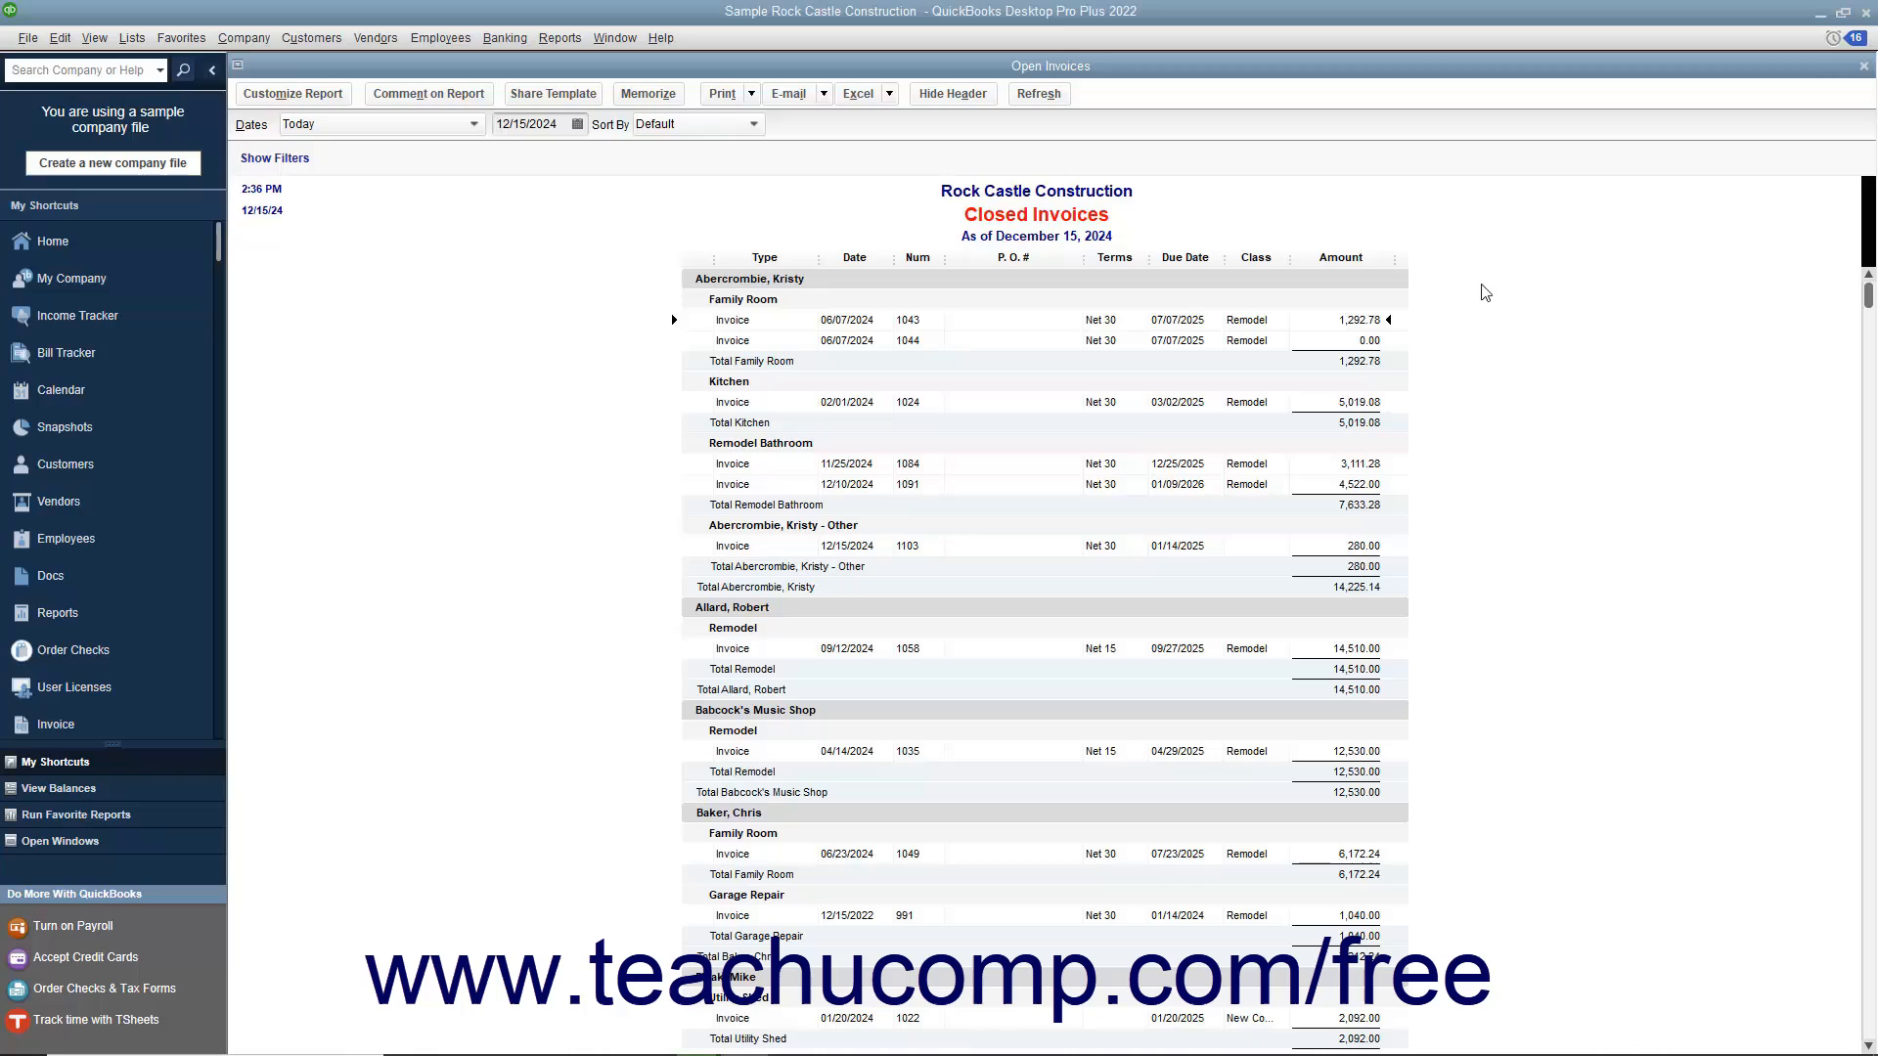
{"action": "mouse_move", "coordinate": [913, 261]}
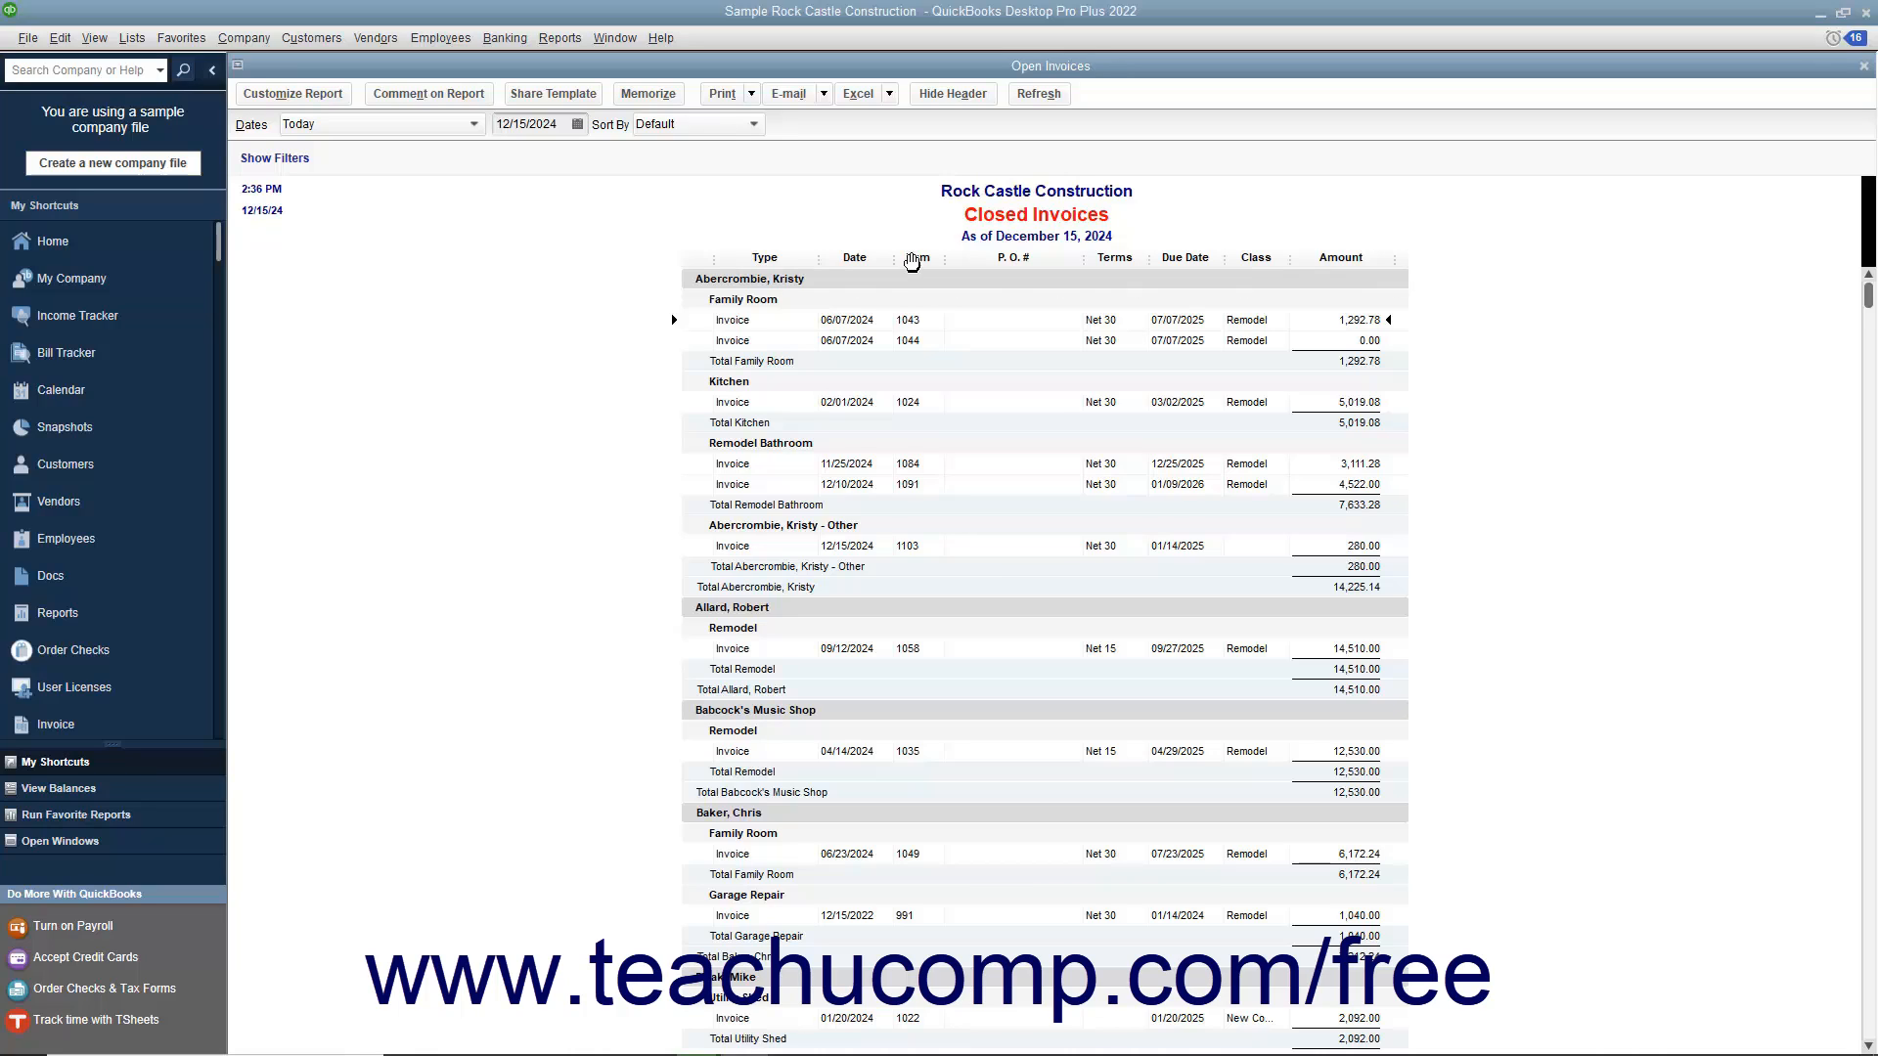
{"action": "mouse_move", "coordinate": [916, 255]}
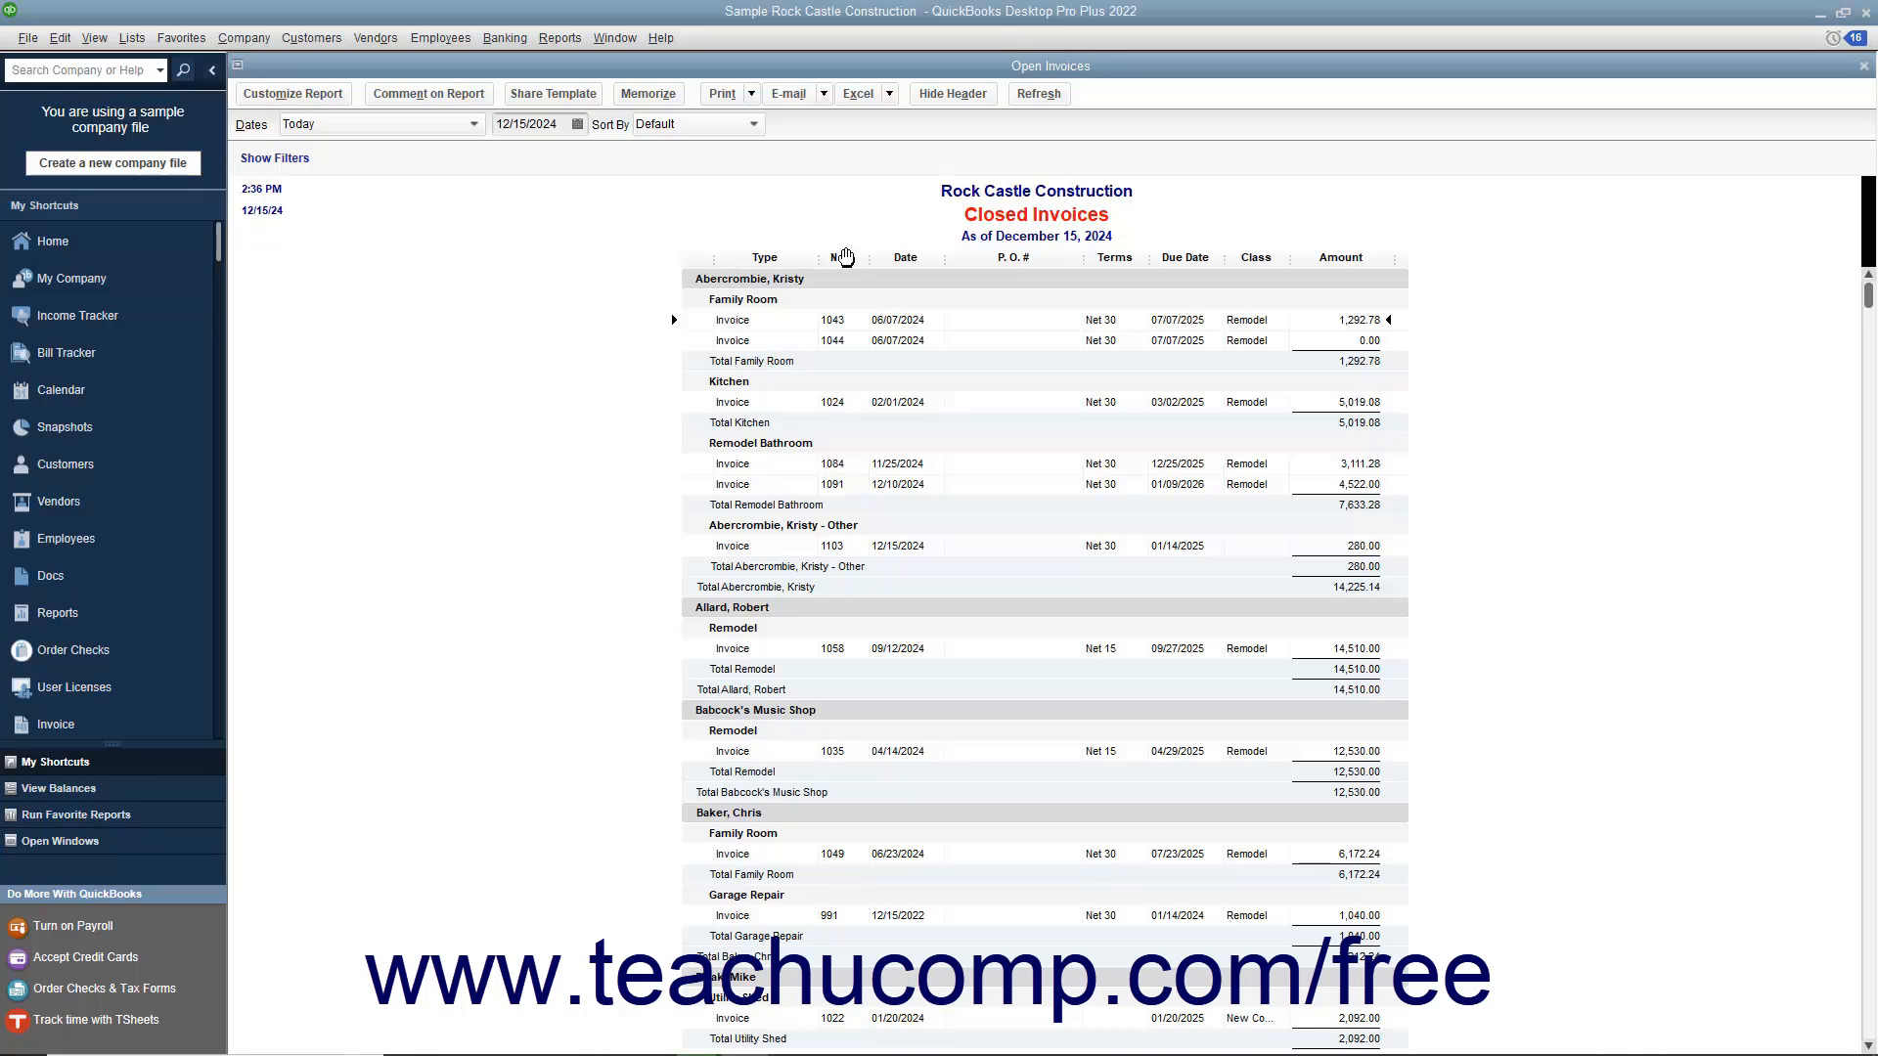
{"action": "mouse_move", "coordinate": [889, 256]}
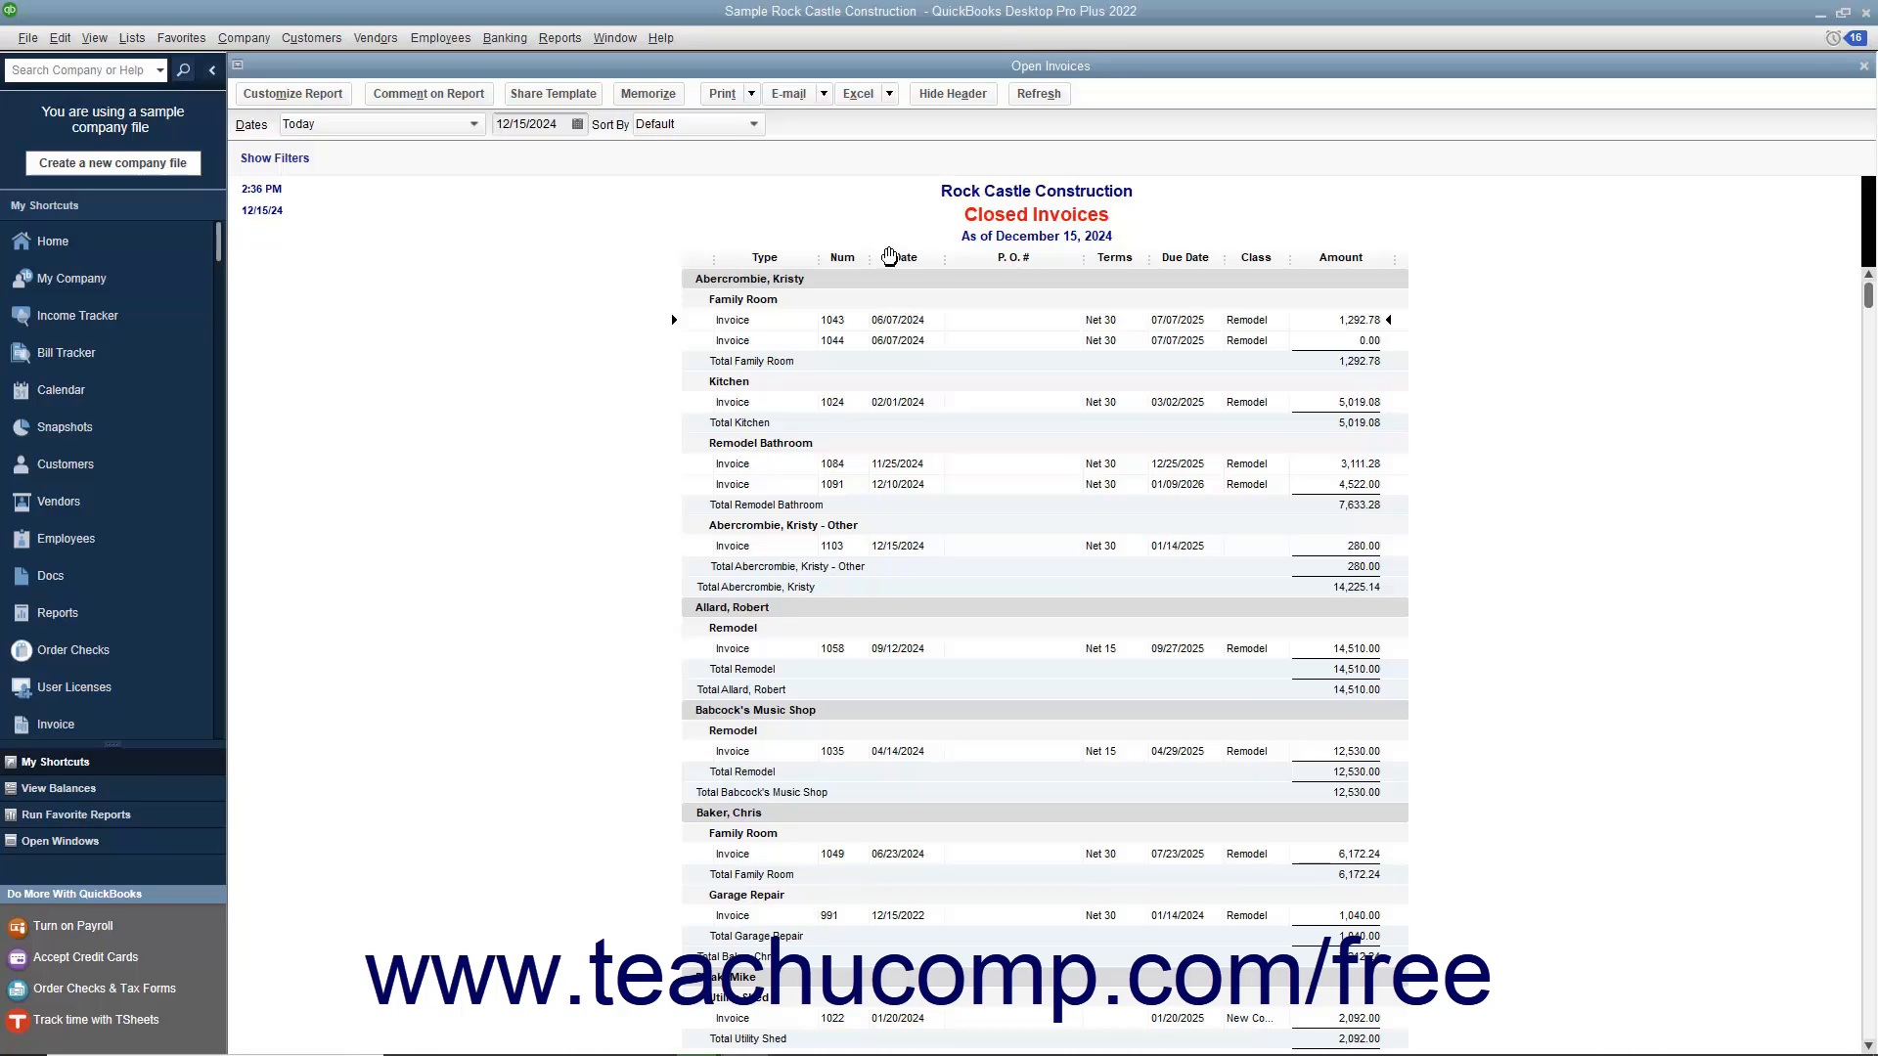
{"action": "mouse_move", "coordinate": [1084, 262]}
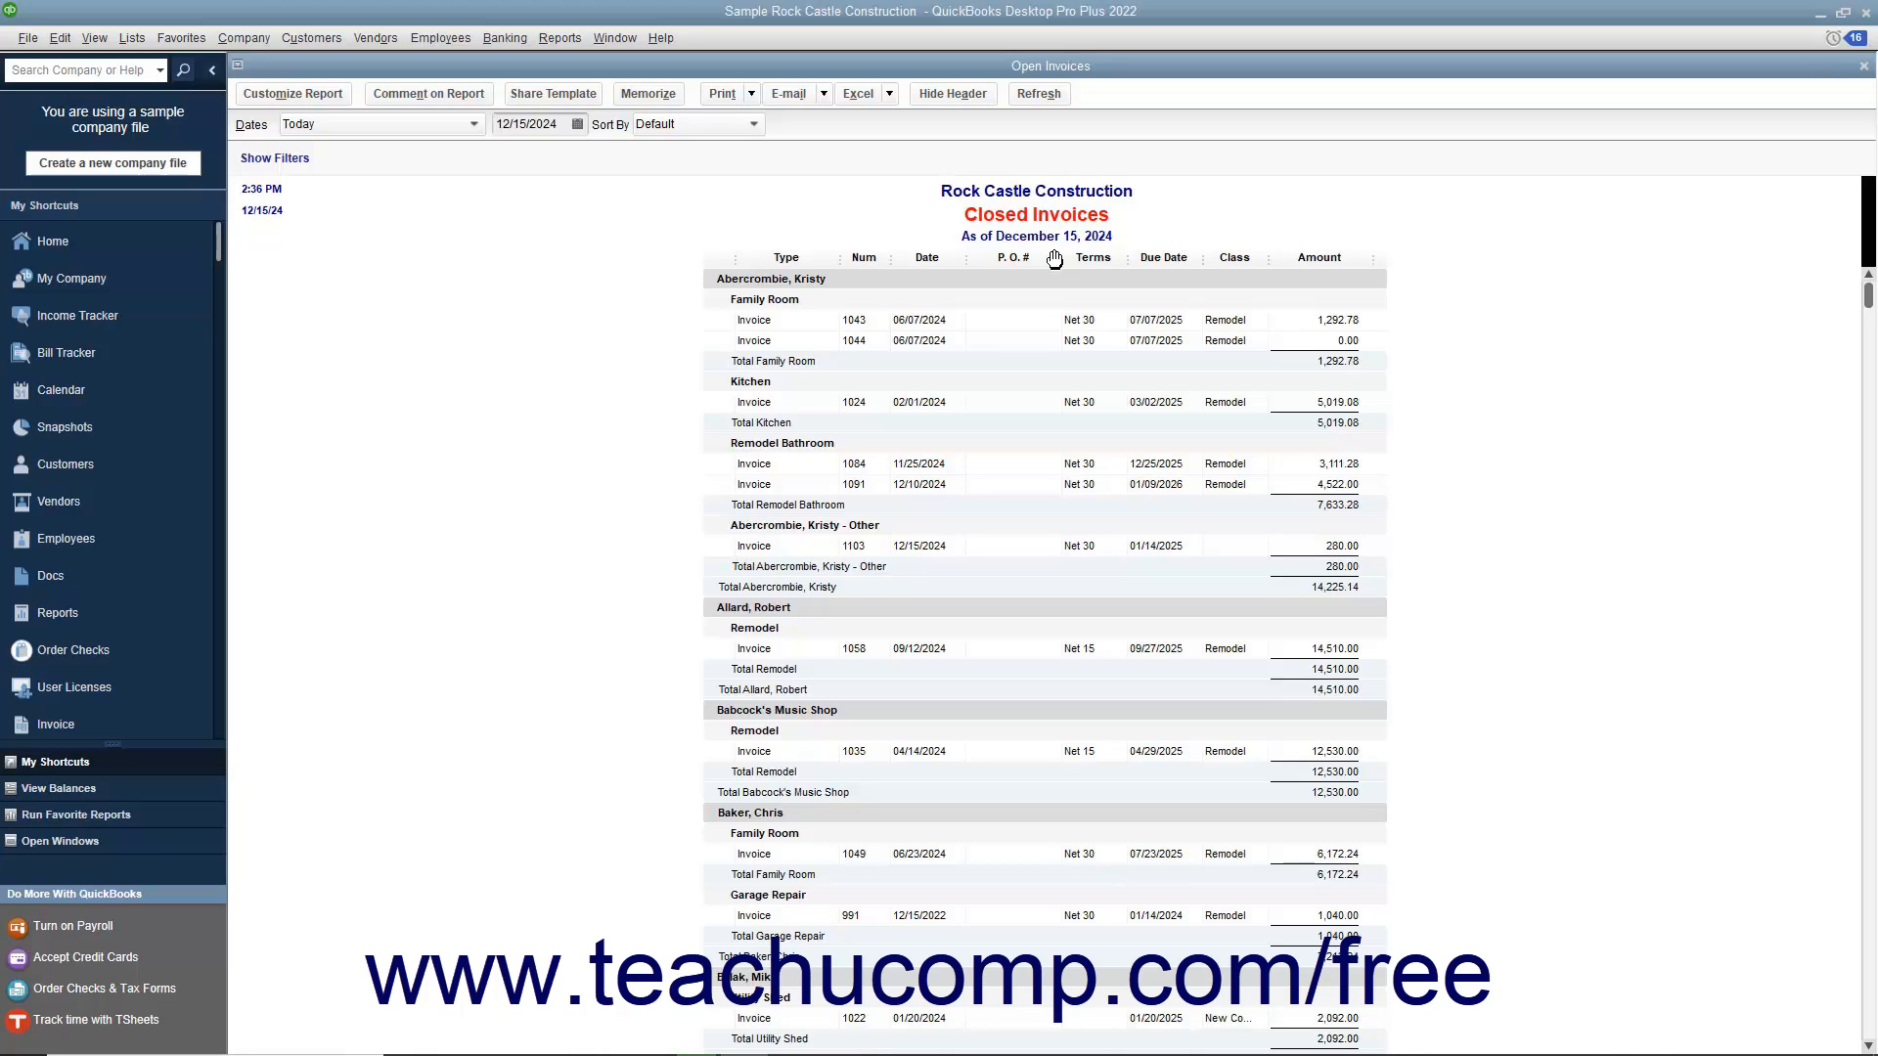
Open the Reports menu to reach the report categories.
{"action": "left_click", "coordinate": [559, 37]}
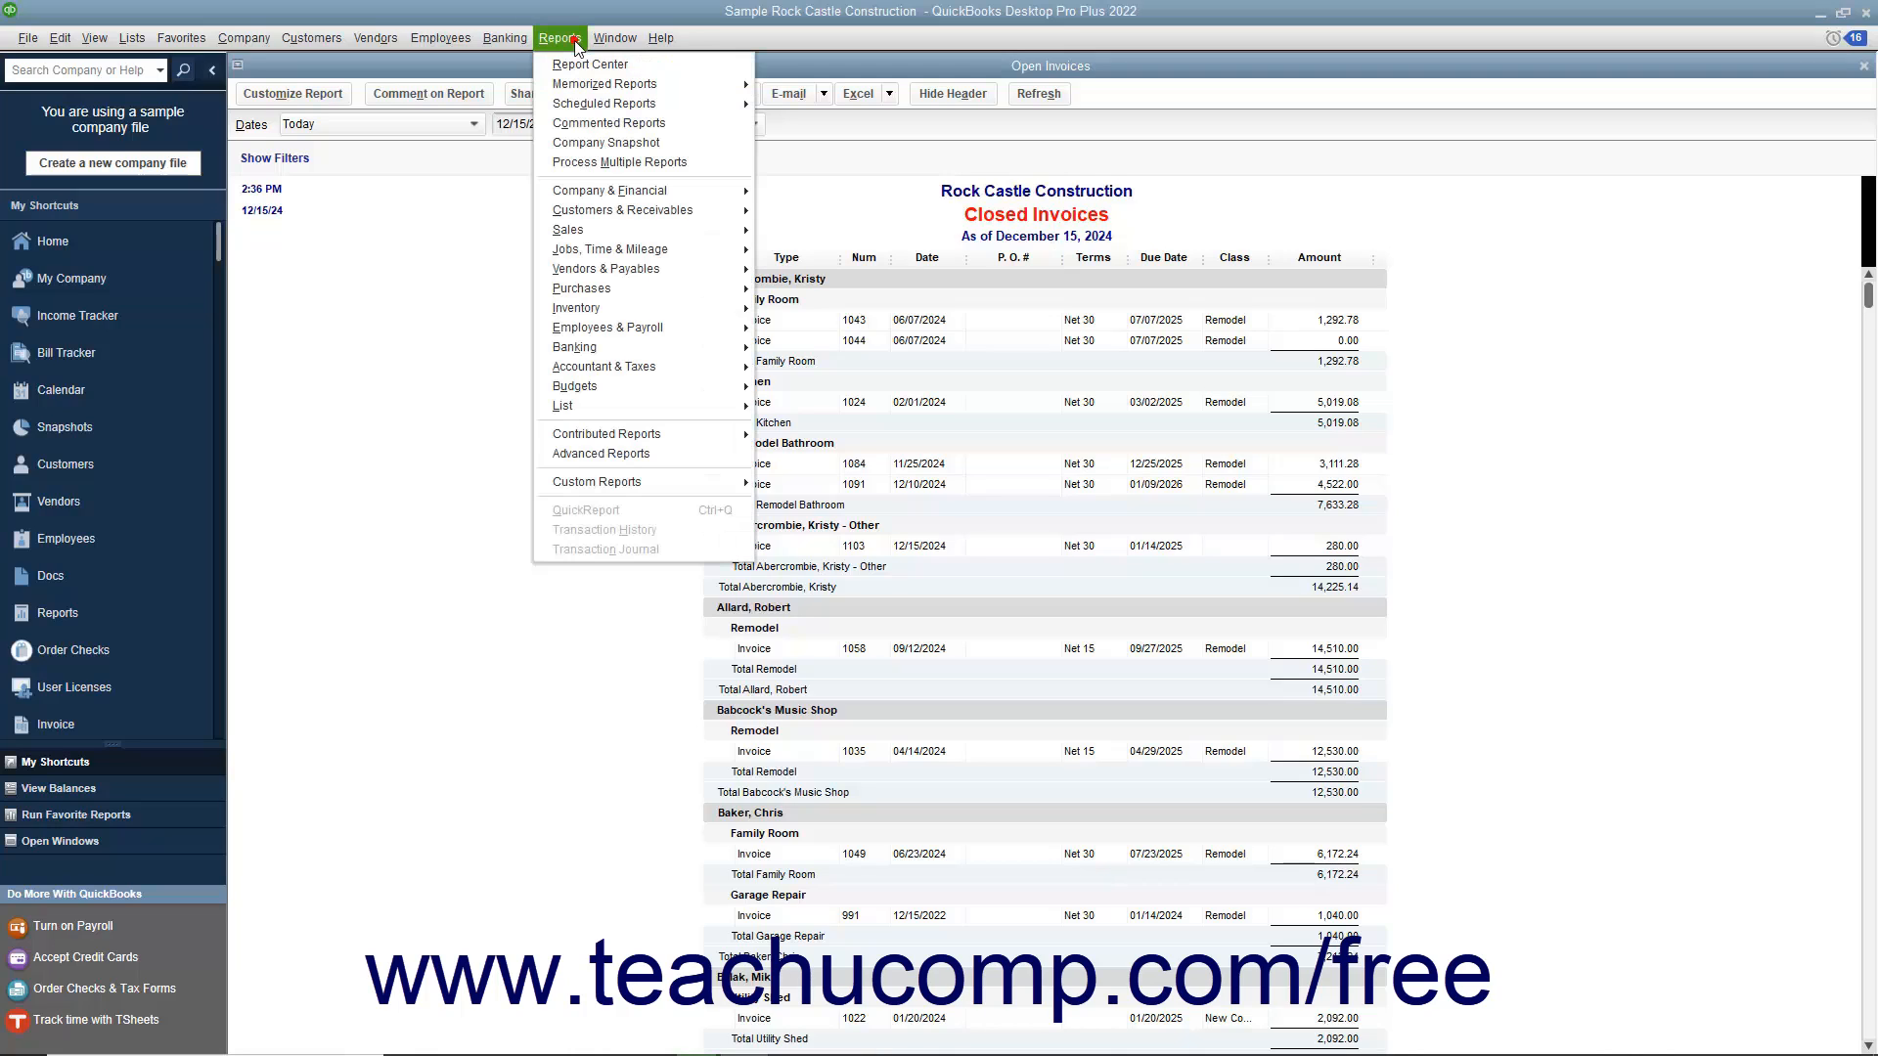
{"action": "mouse_move", "coordinate": [609, 250]}
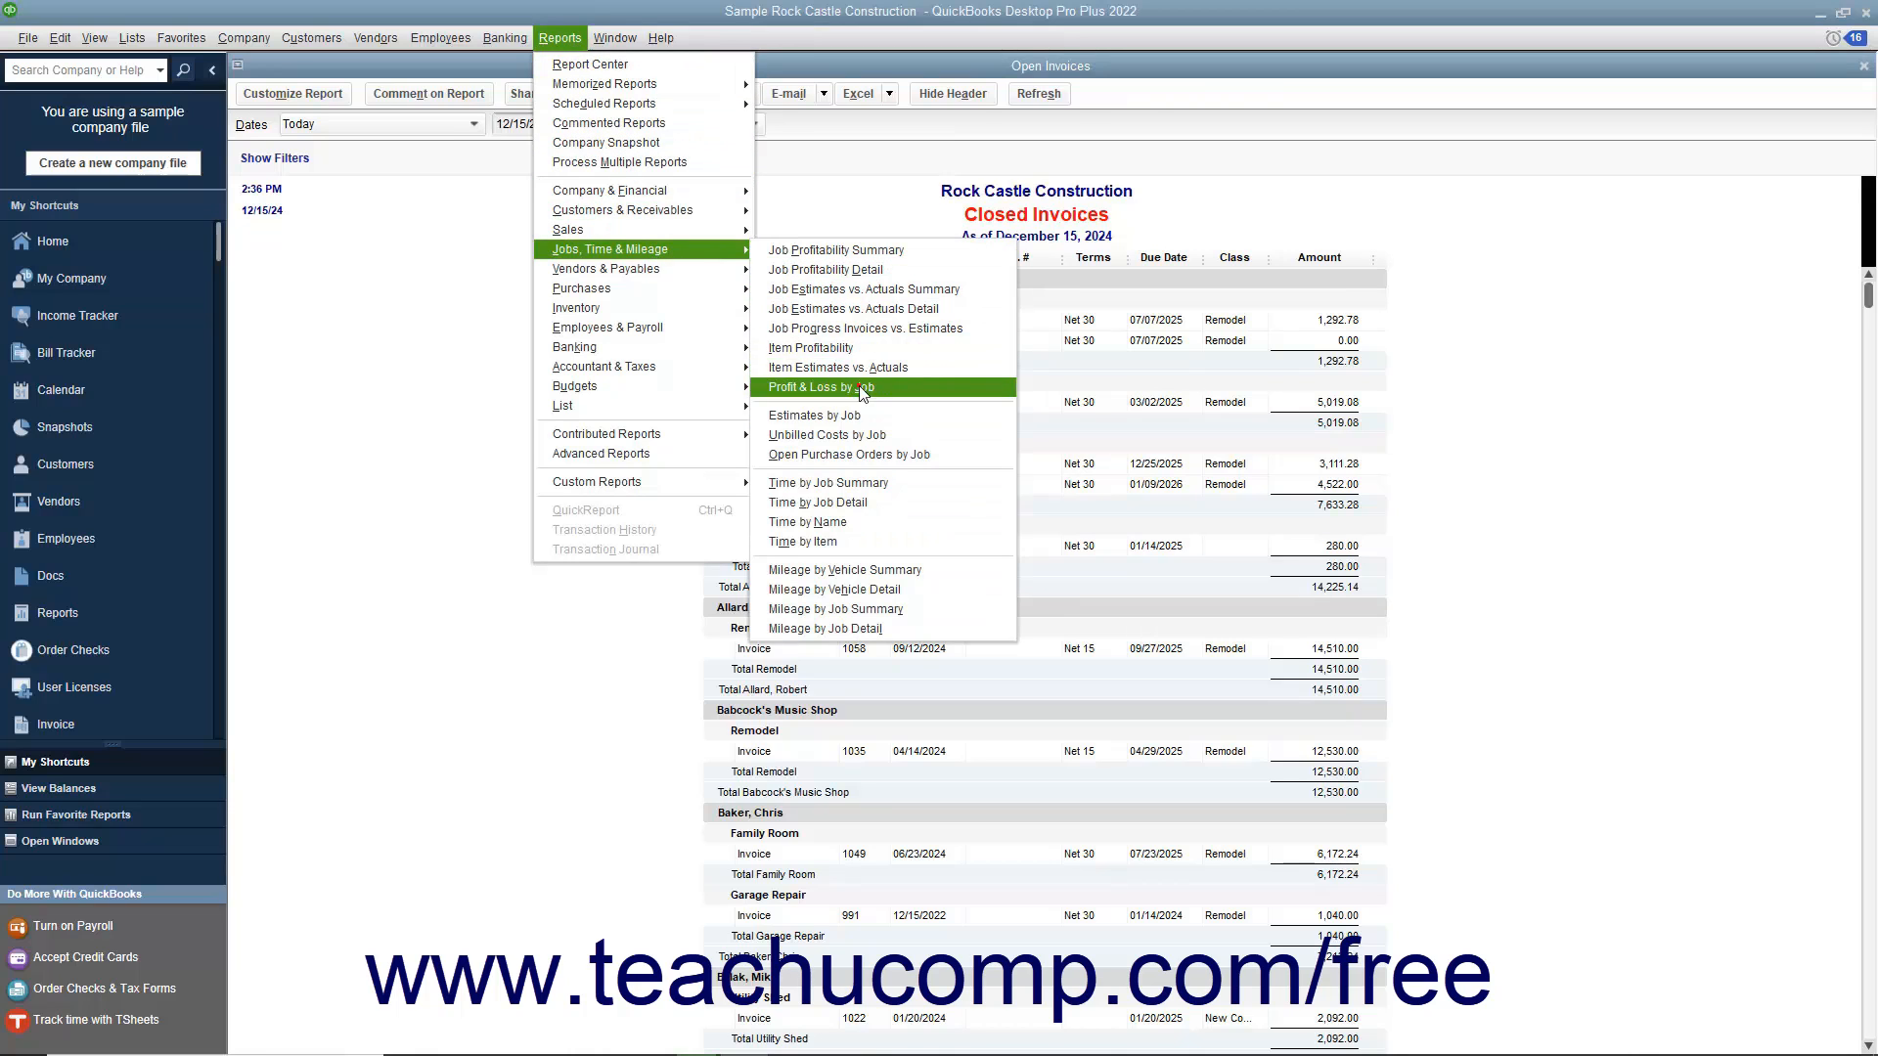
Open the Profit & Loss by Job report for Rock Castle Construction, January–December 2024.
{"action": "left_click", "coordinate": [821, 388]}
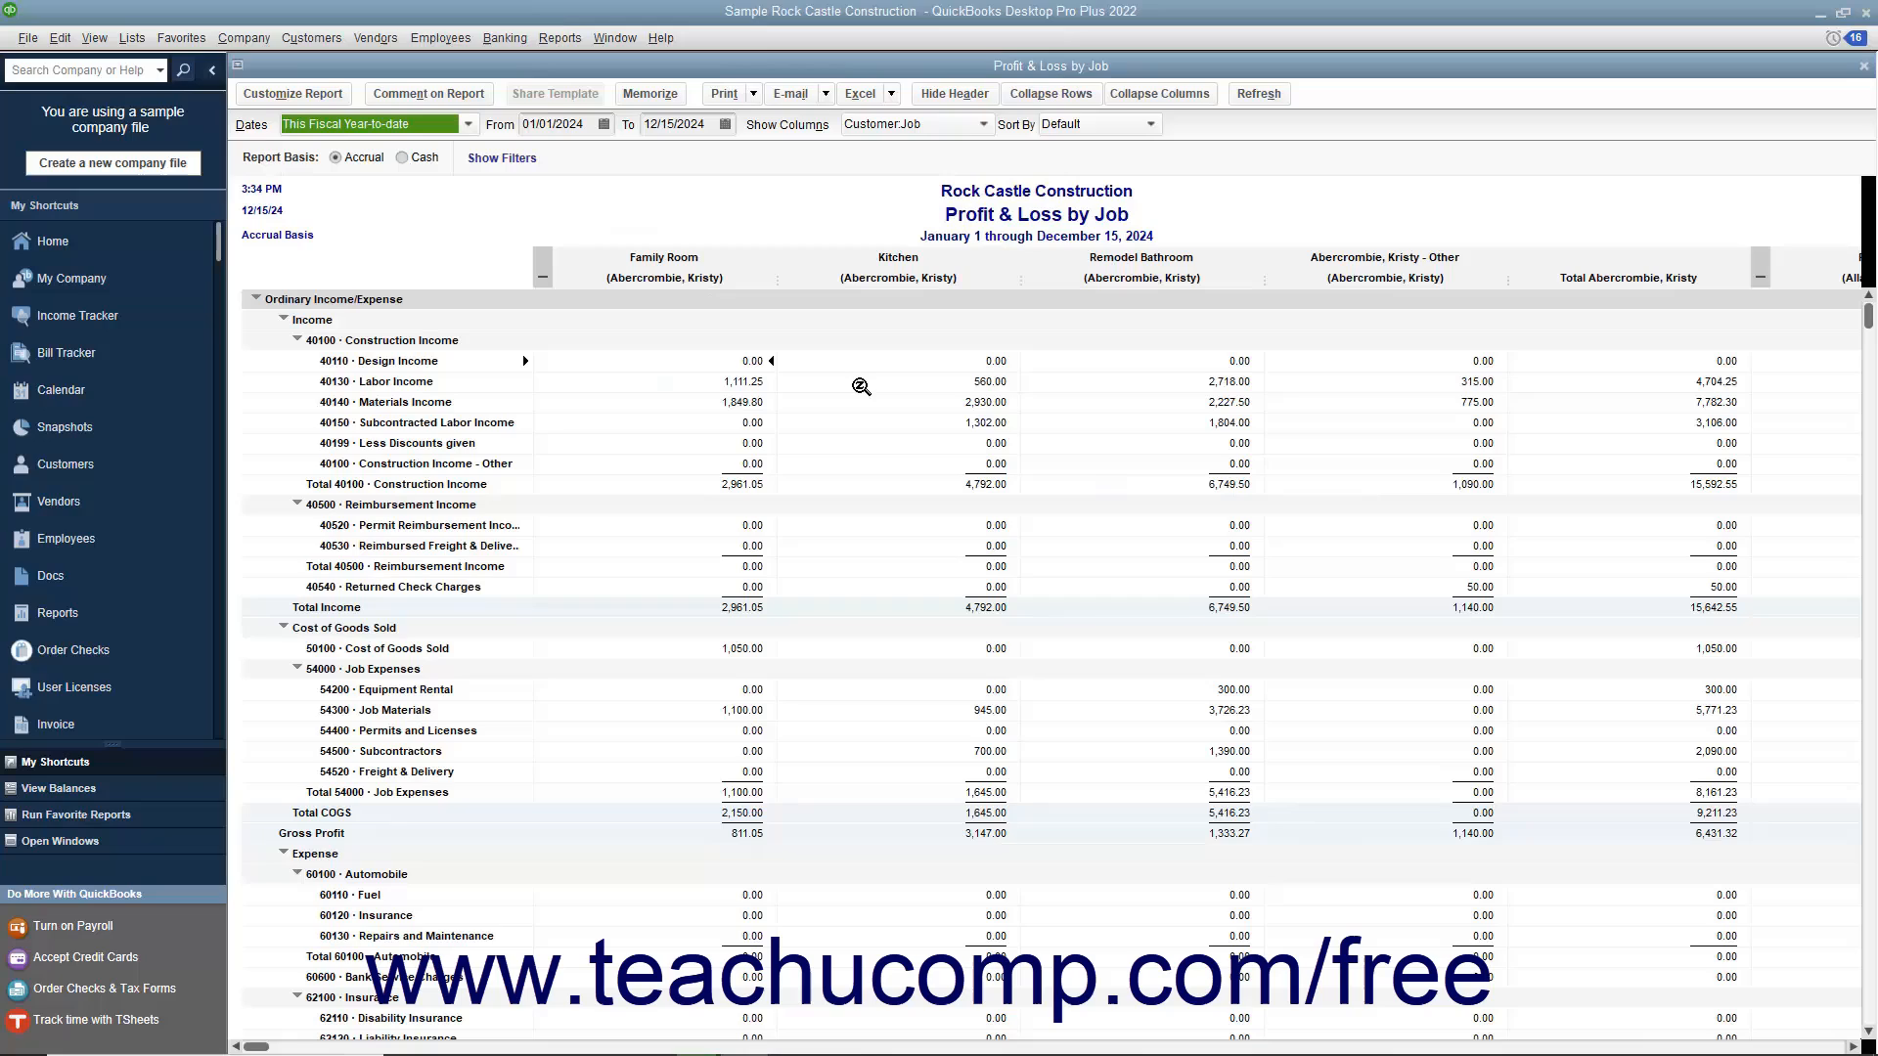
{"action": "mouse_move", "coordinate": [850, 384]}
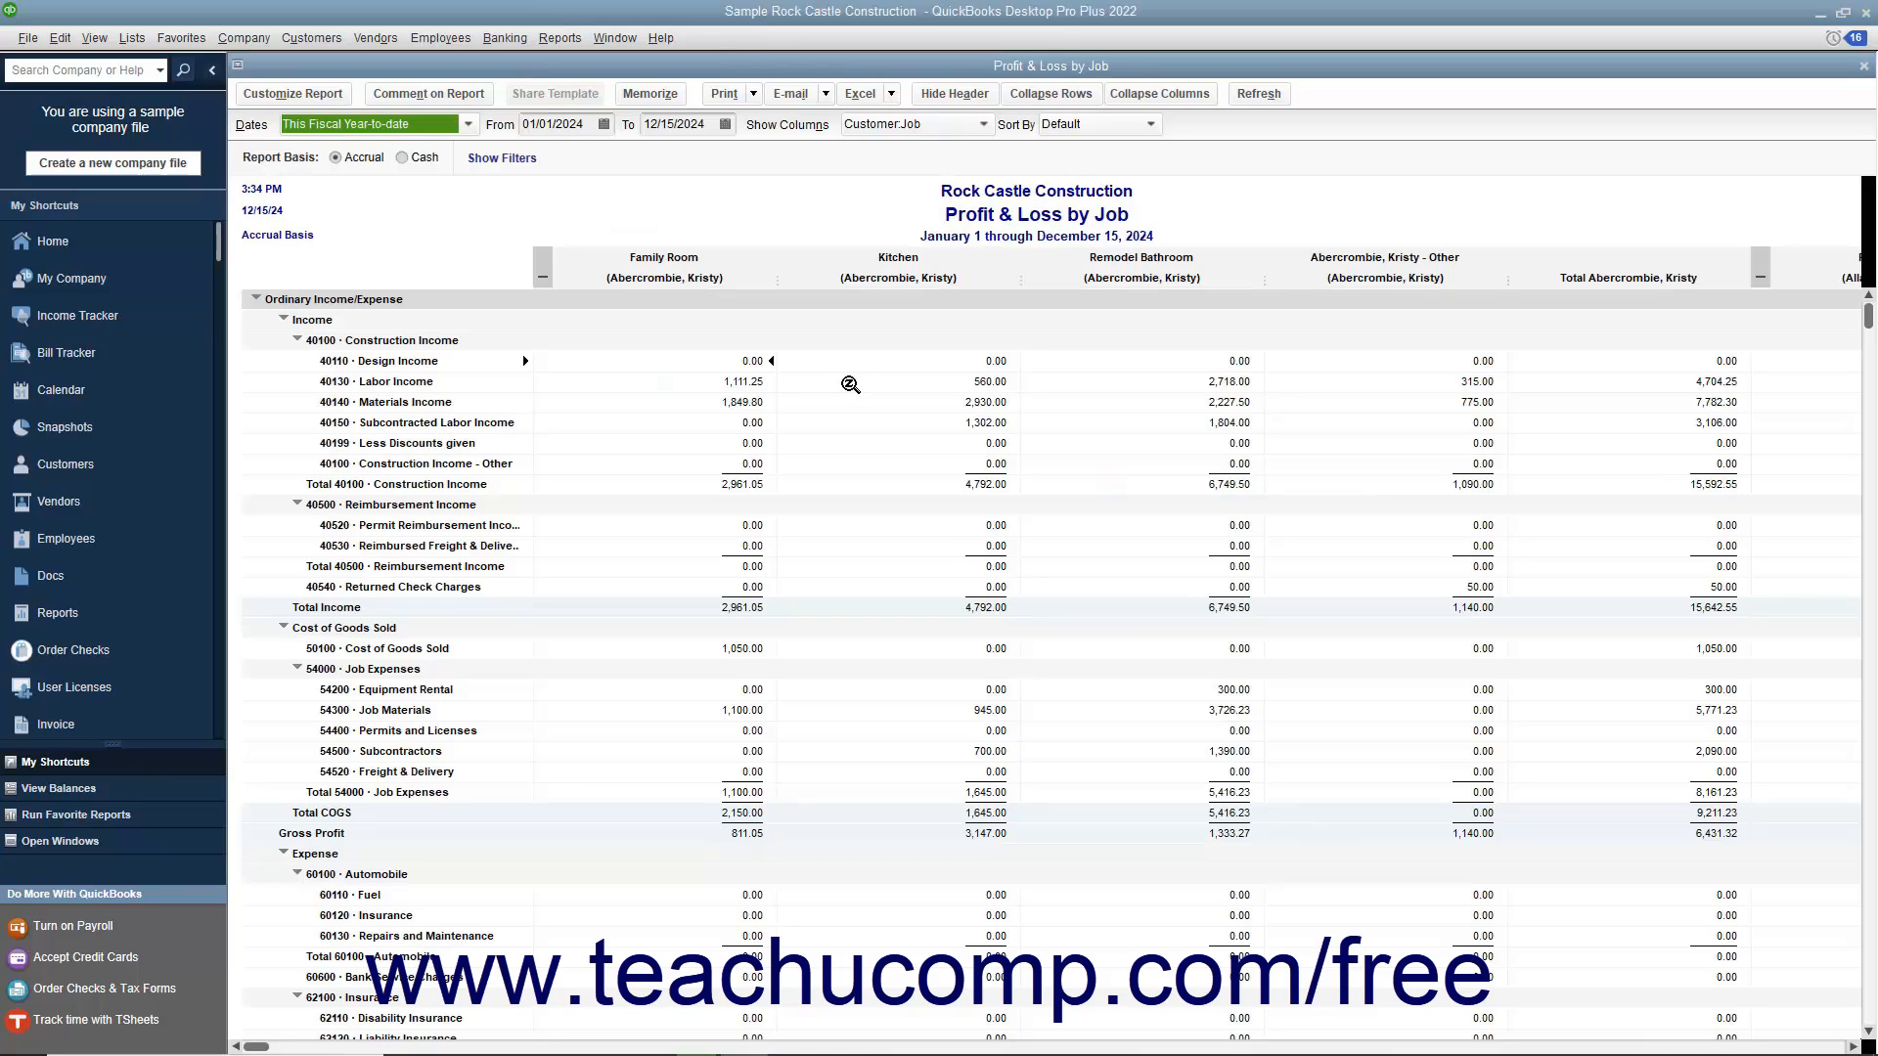
{"action": "mouse_move", "coordinate": [741, 359]}
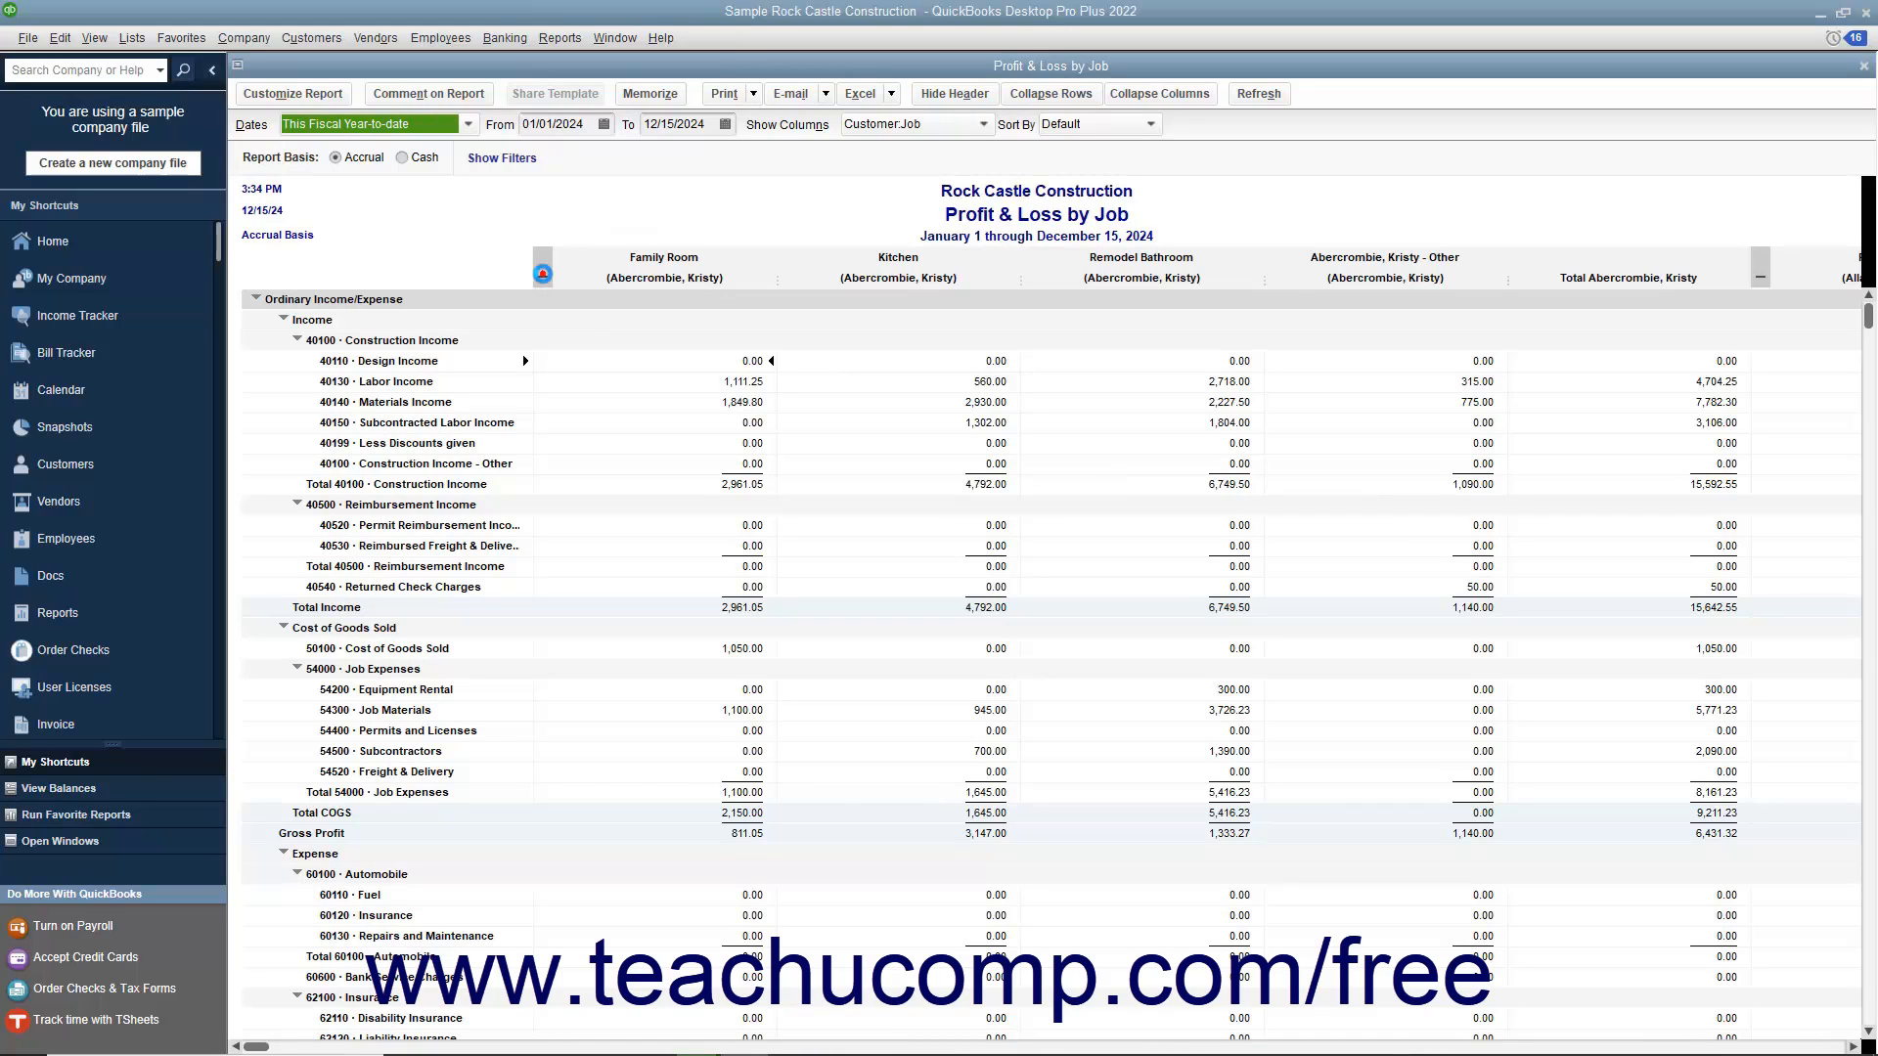
{"action": "scroll", "scroll_direction": "right", "scroll_amount": 3}
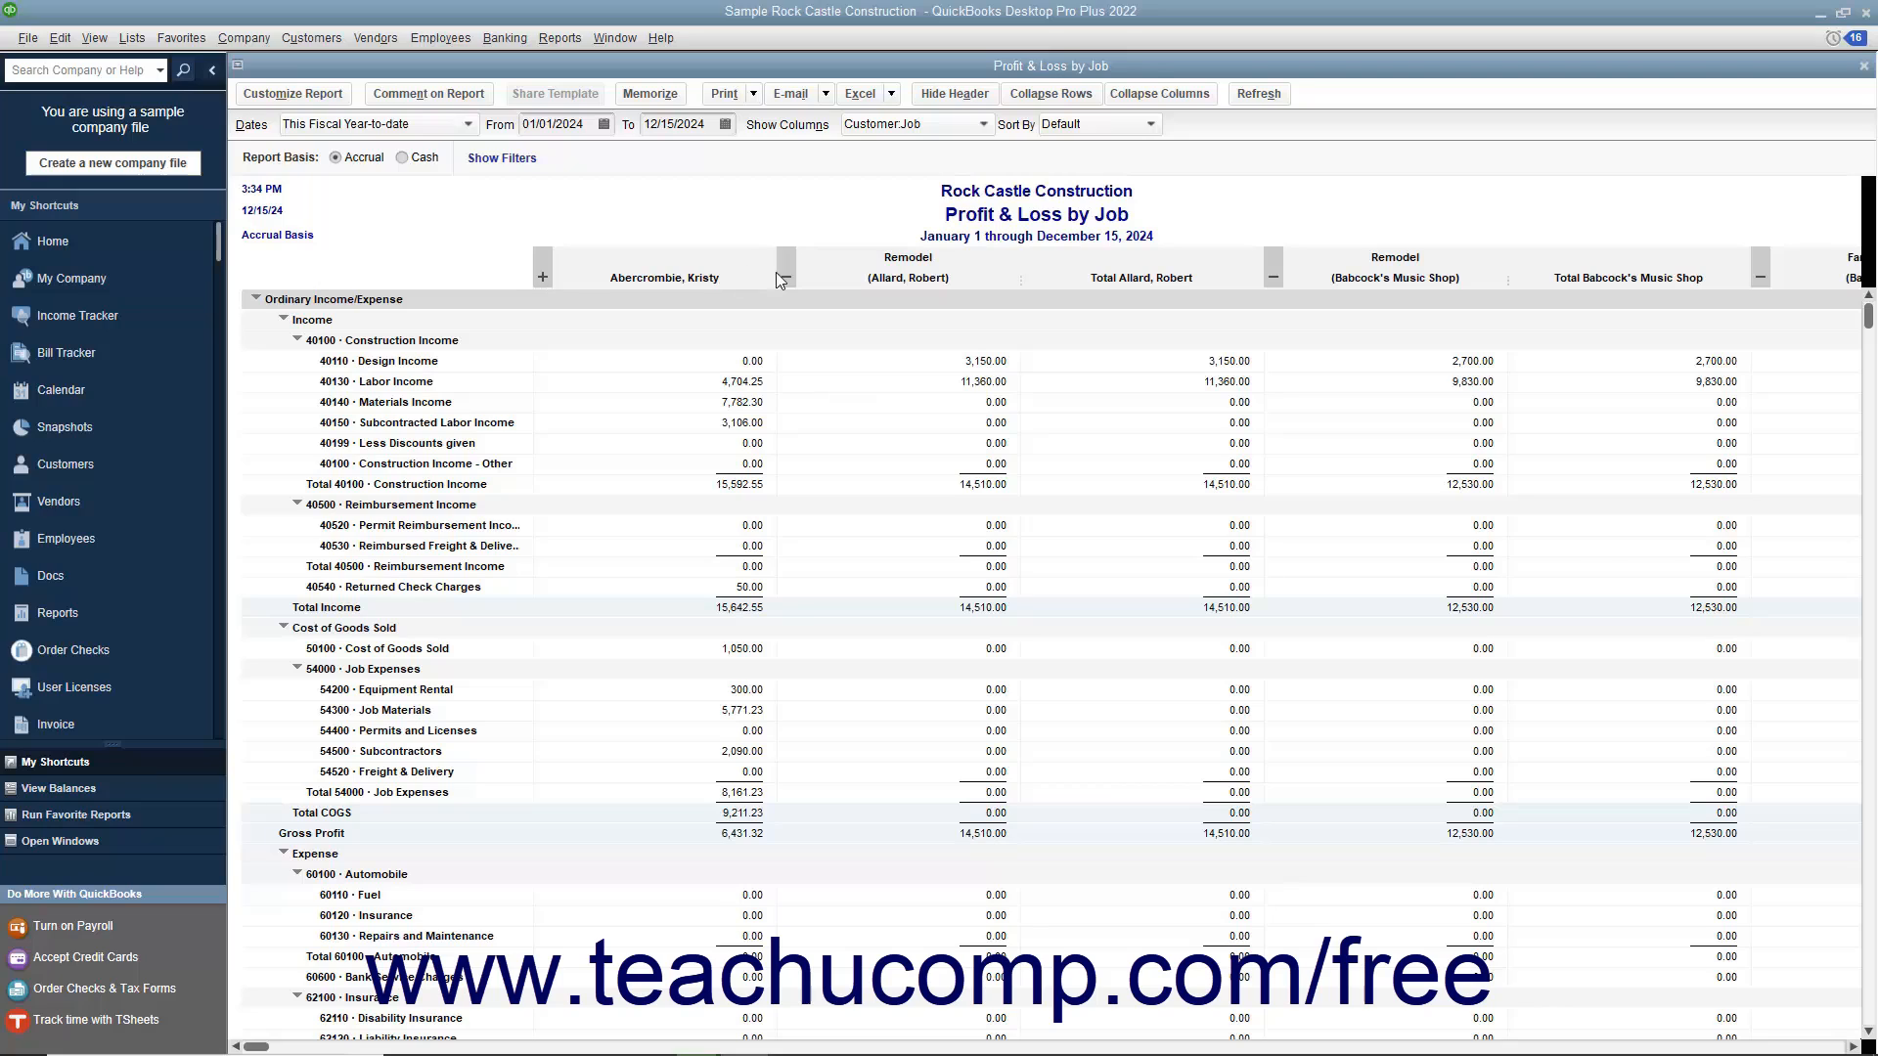
{"action": "left_click", "coordinate": [786, 273]}
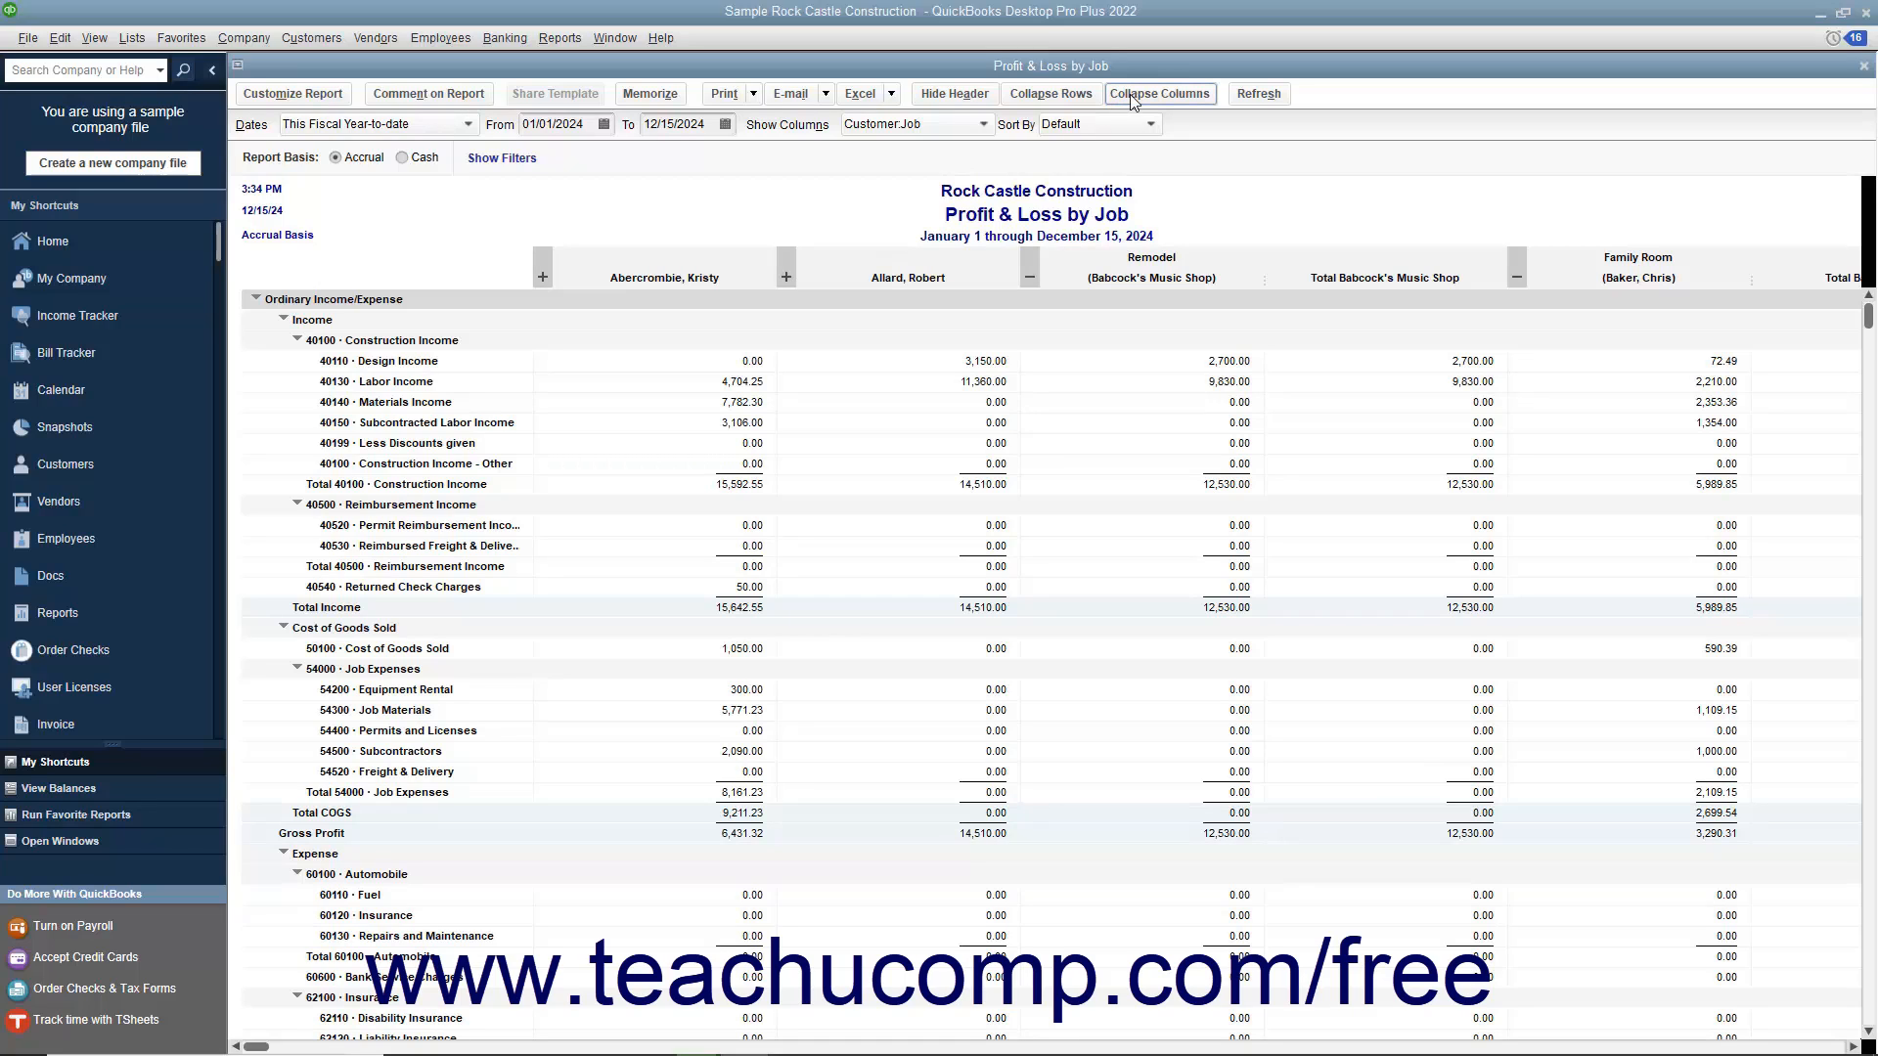
Collapse every customer's job columns into totals, then expand them back into separate jobs.
{"action": "left_click", "coordinate": [1158, 94]}
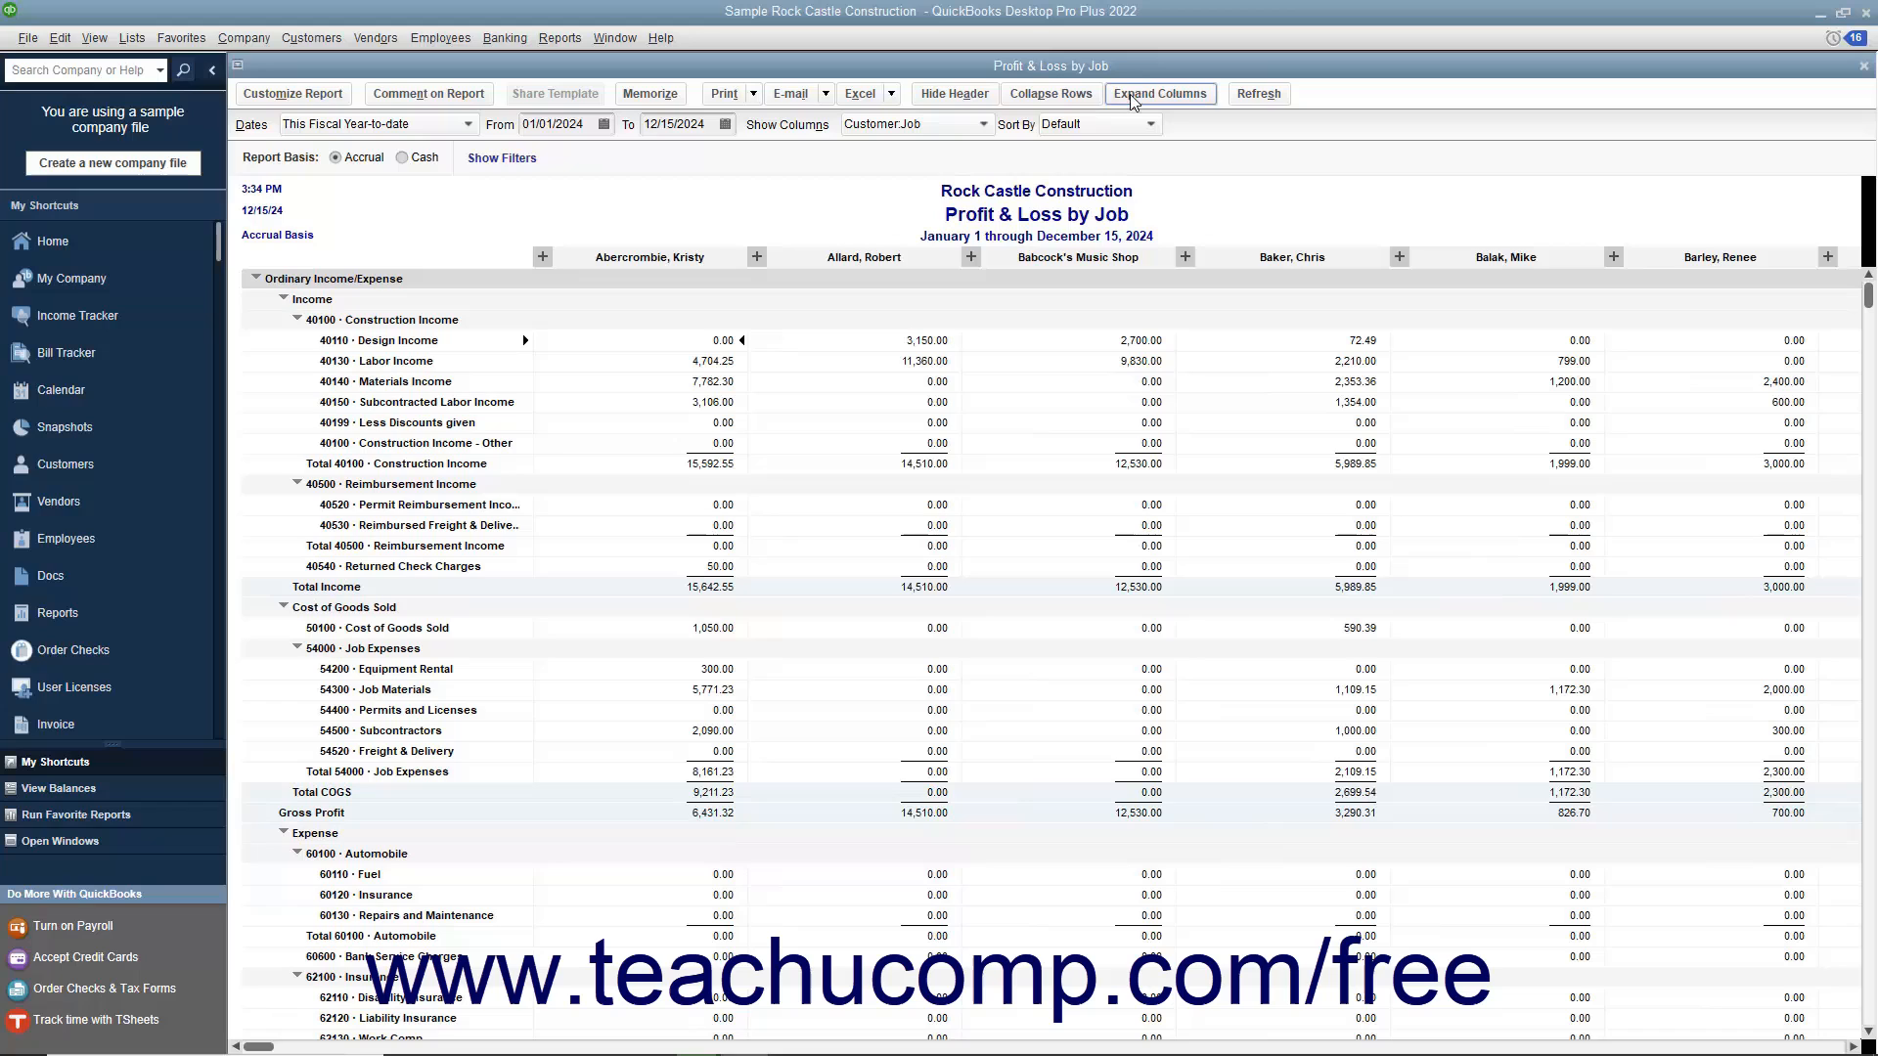
{"action": "left_click", "coordinate": [1158, 94]}
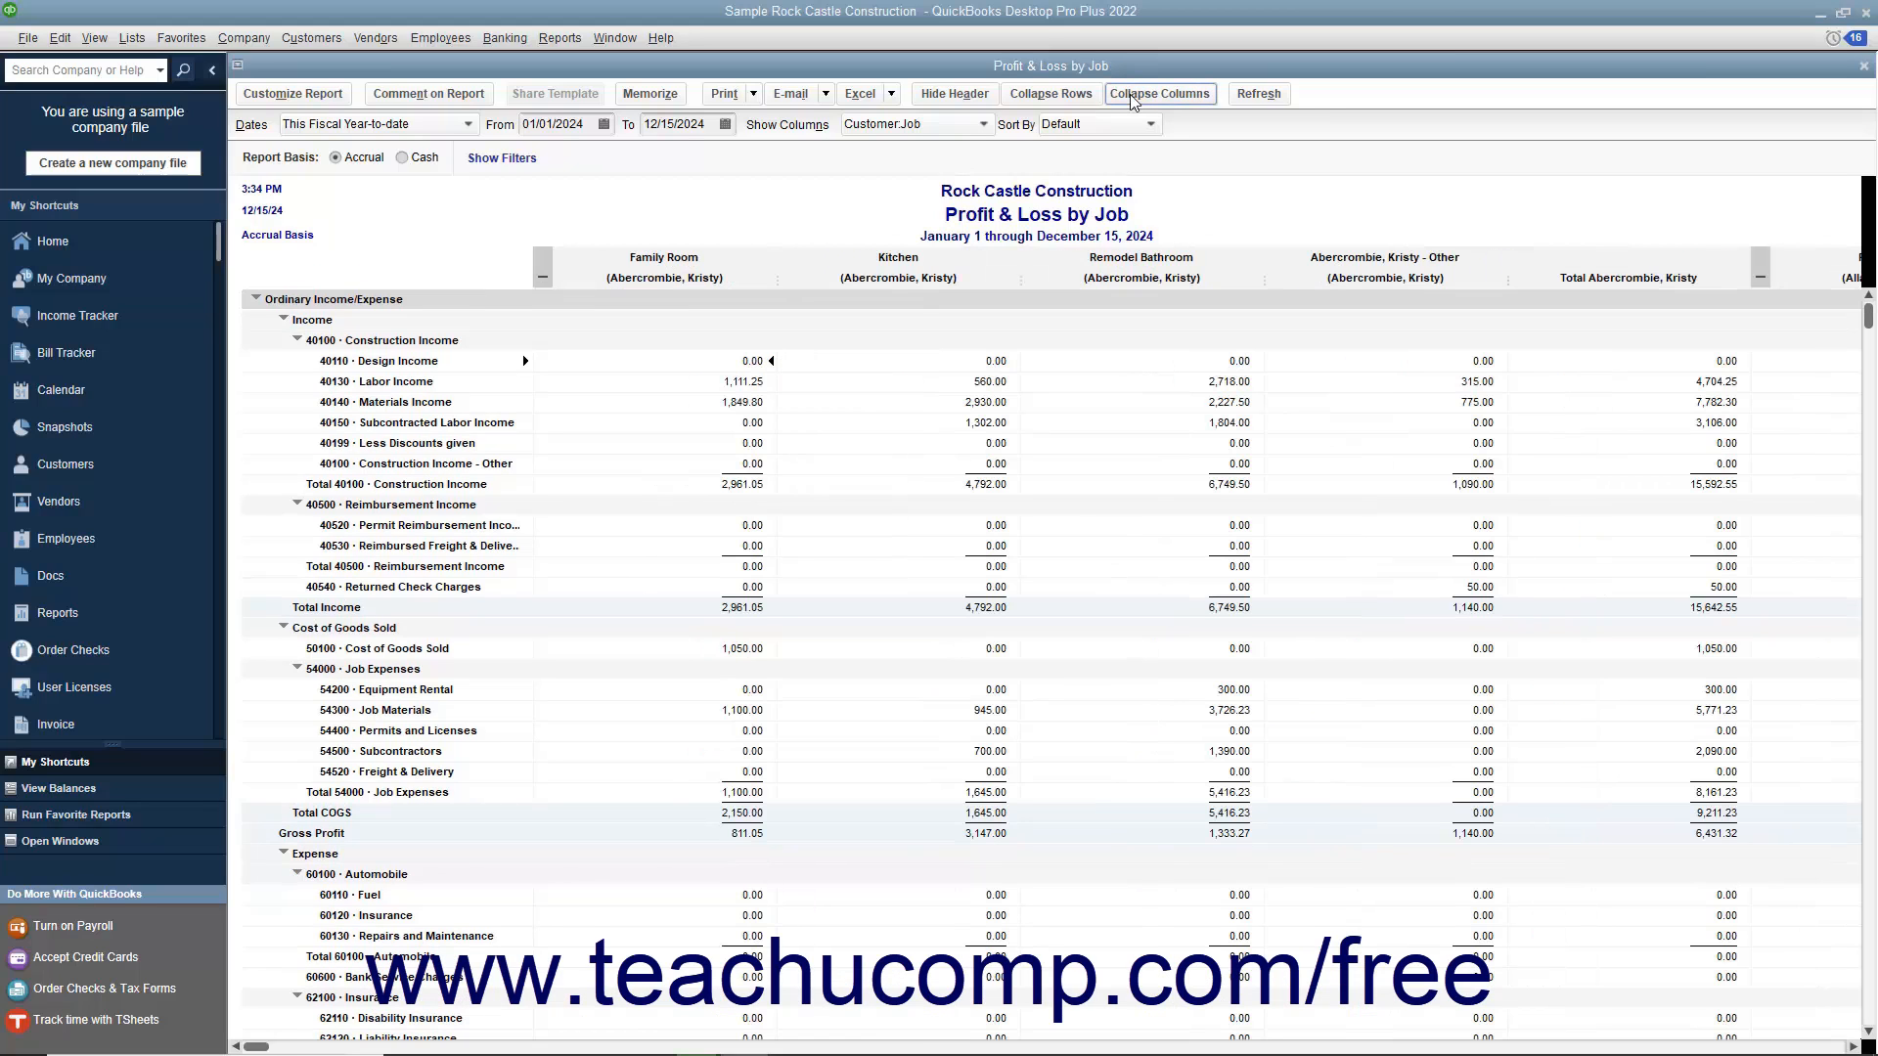